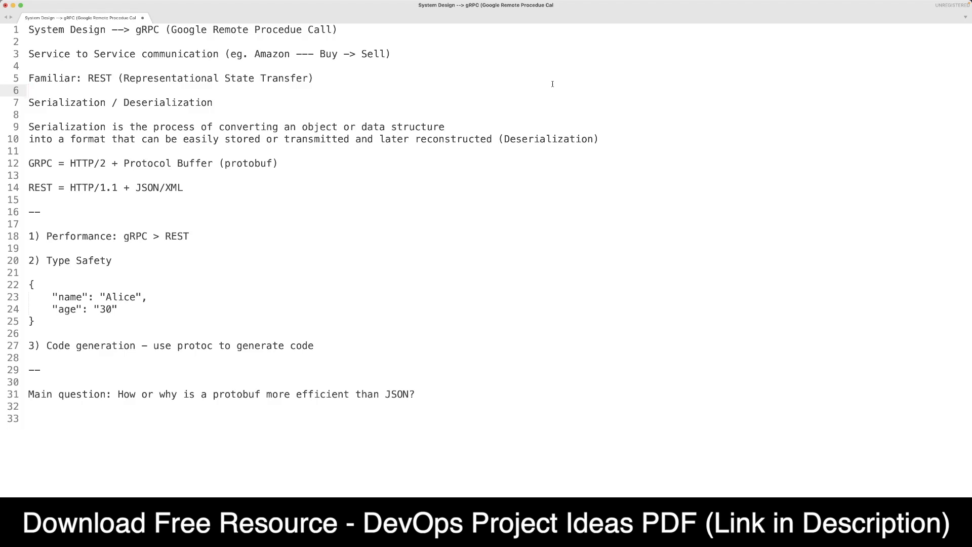
# Step: Wrap up the gRPC versus REST notes in Sublime Text before moving to IntelliJ
pyautogui.click(30, 91)
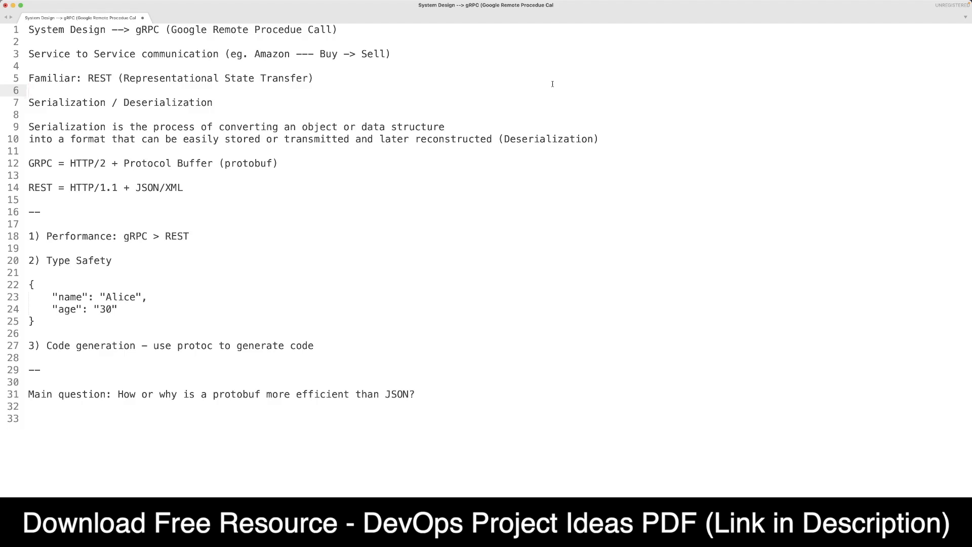
pyautogui.click(28, 91)
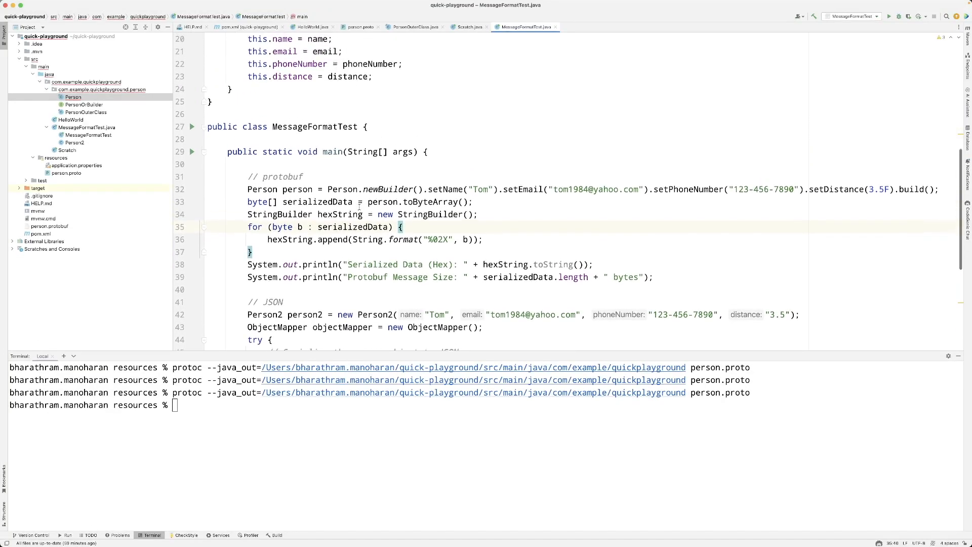
pyautogui.scroll(-3)
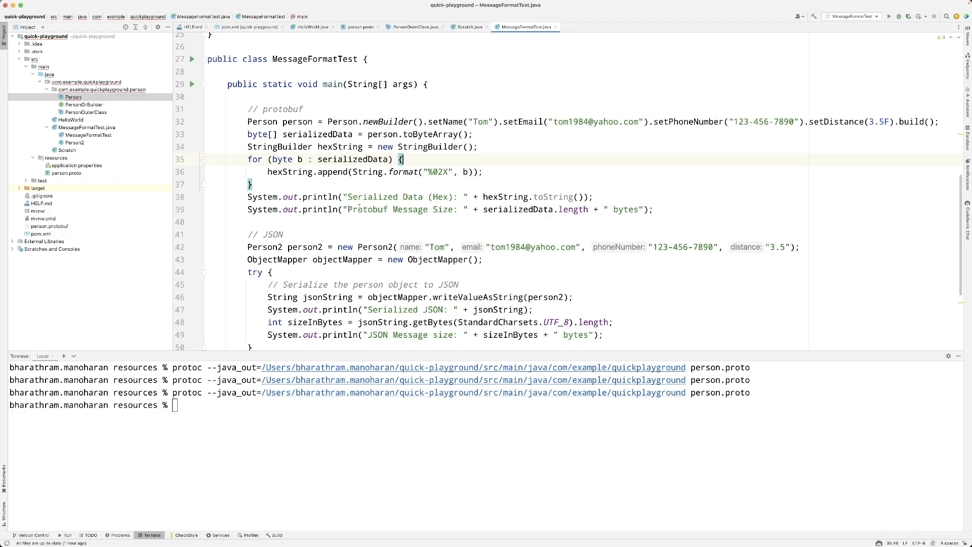
pyautogui.scroll(-3)
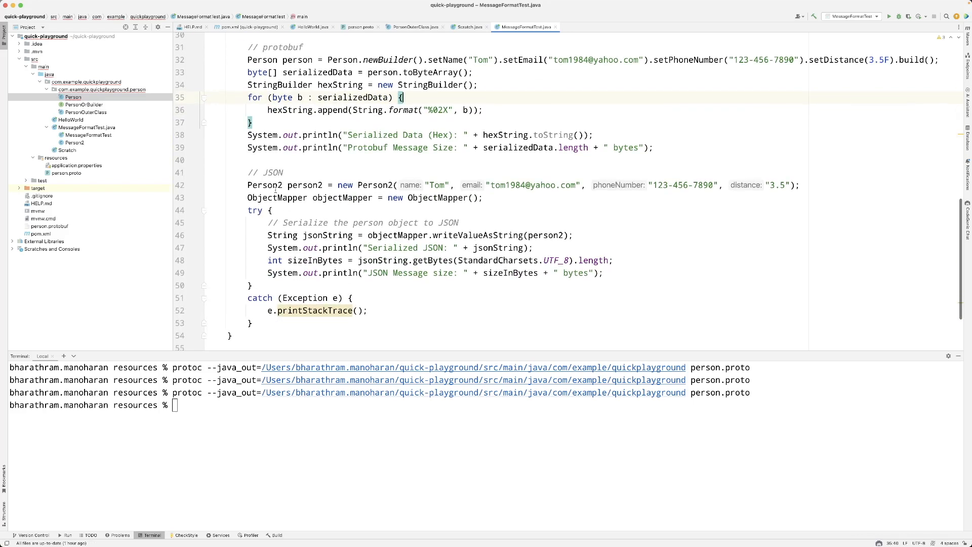
pyautogui.moveTo(248, 185); pyautogui.dragTo(252, 285)
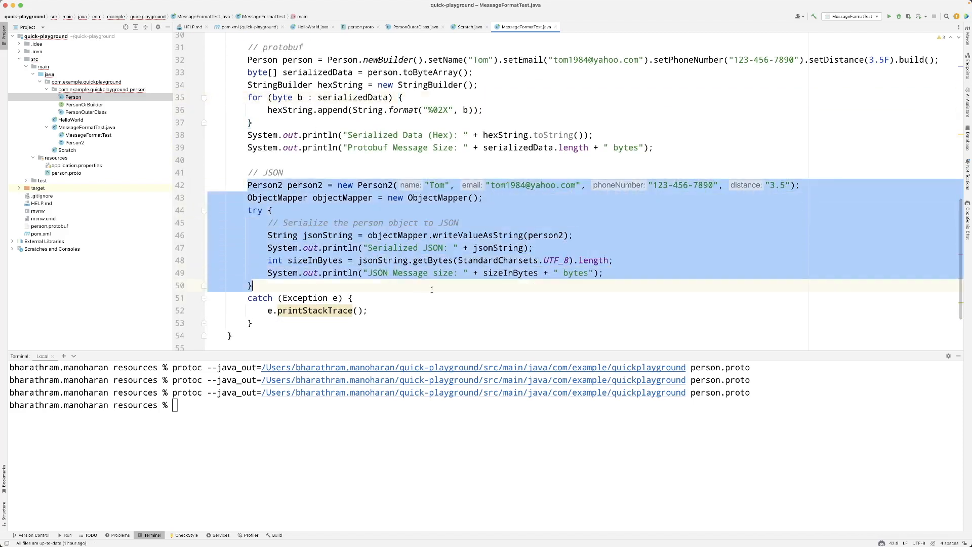
pyautogui.click(441, 286)
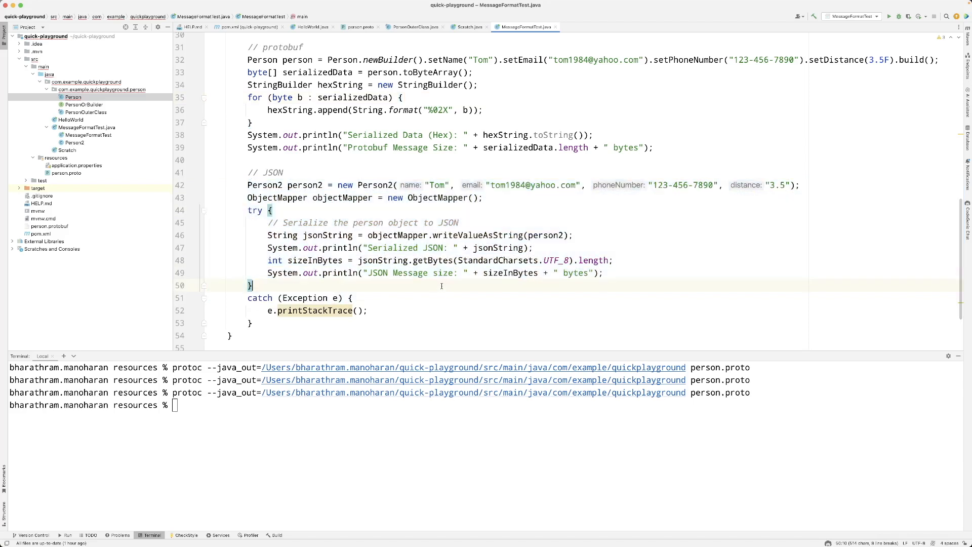
pyautogui.doubleClick(305, 185)
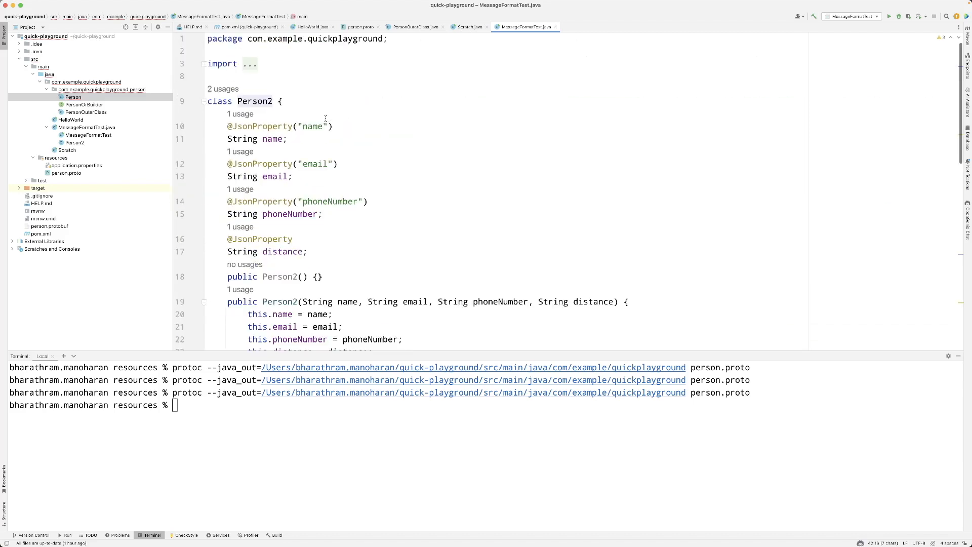
pyautogui.scroll(-3)
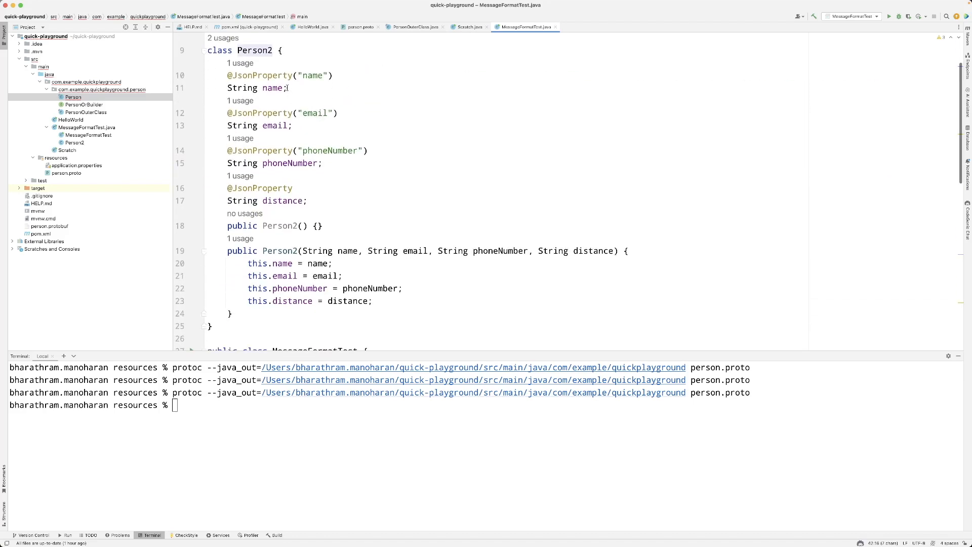
pyautogui.scroll(-3)
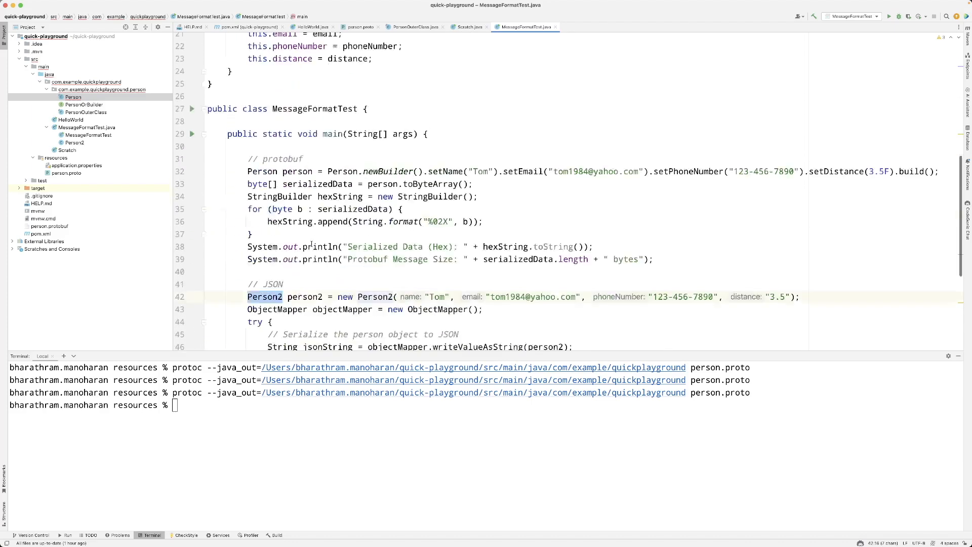
pyautogui.scroll(-3)
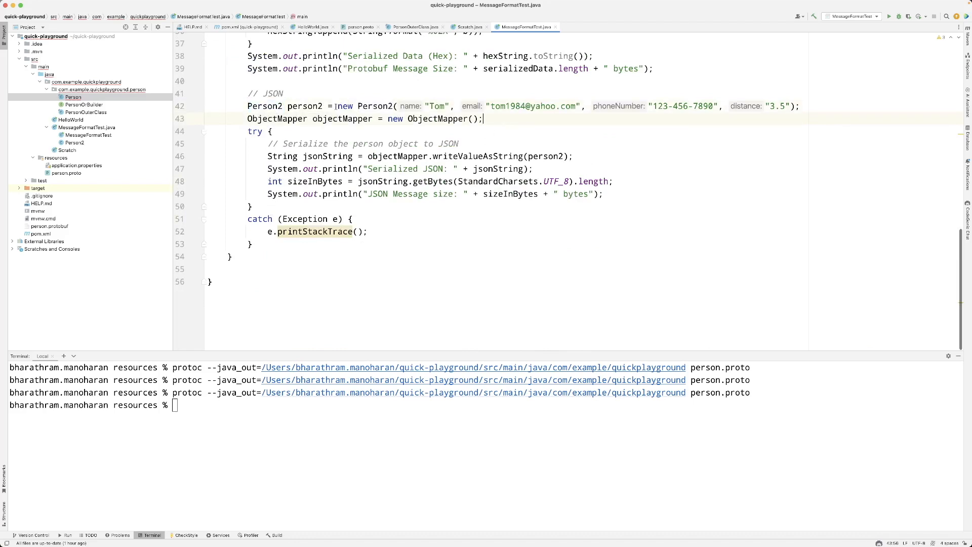
pyautogui.doubleClick(304, 106)
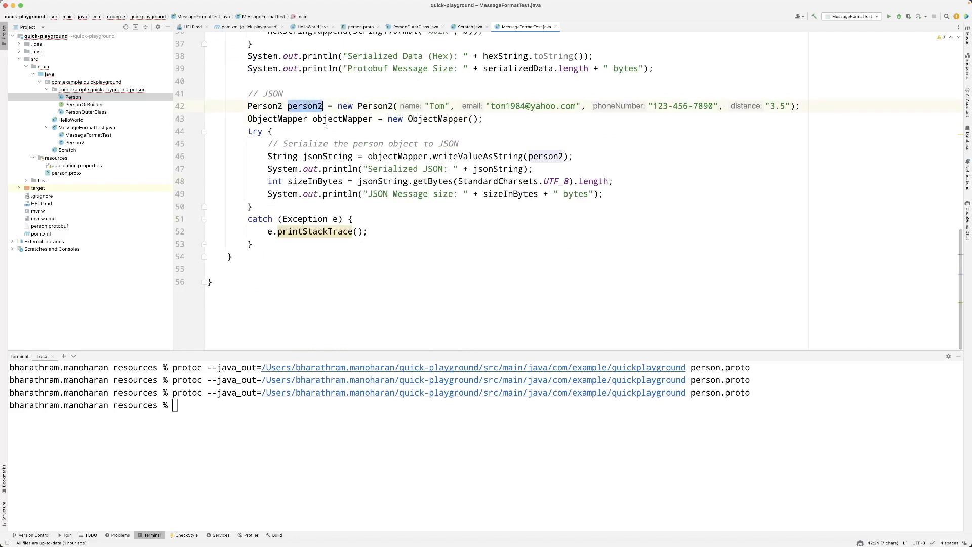
pyautogui.doubleClick(342, 119)
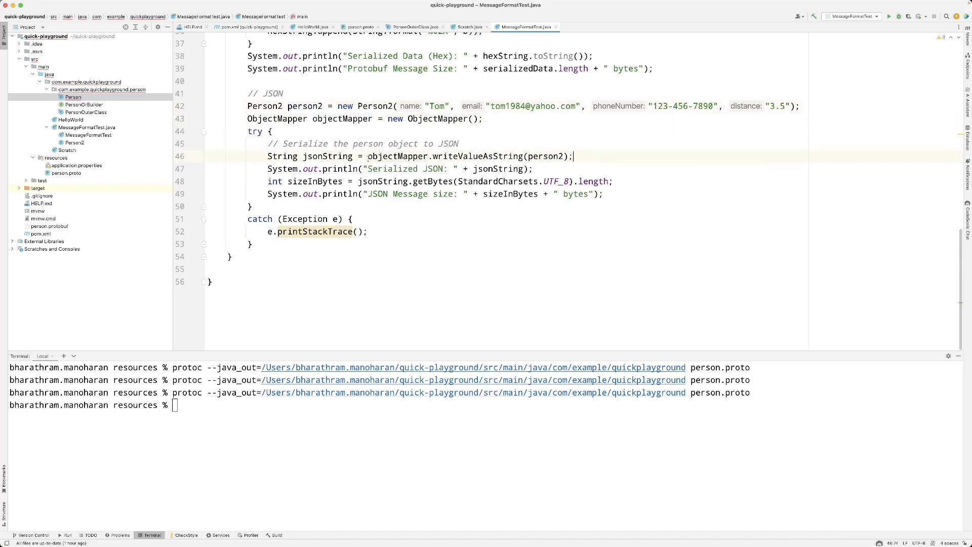
pyautogui.doubleClick(469, 157)
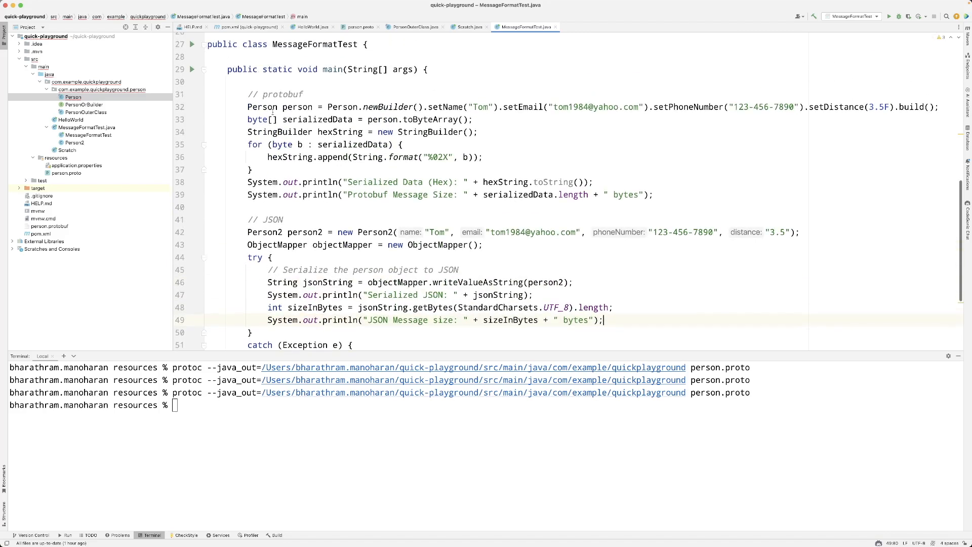
pyautogui.doubleClick(256, 107)
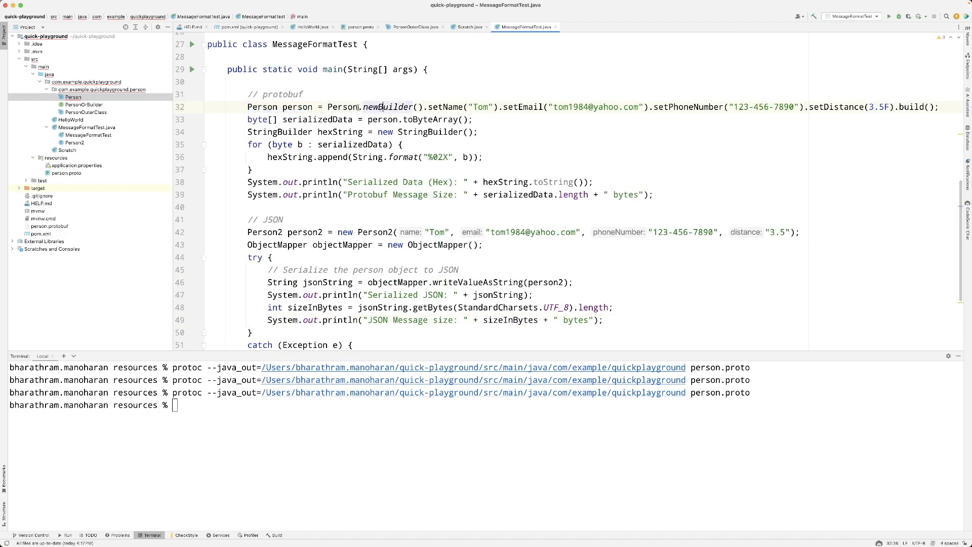
pyautogui.doubleClick(389, 107)
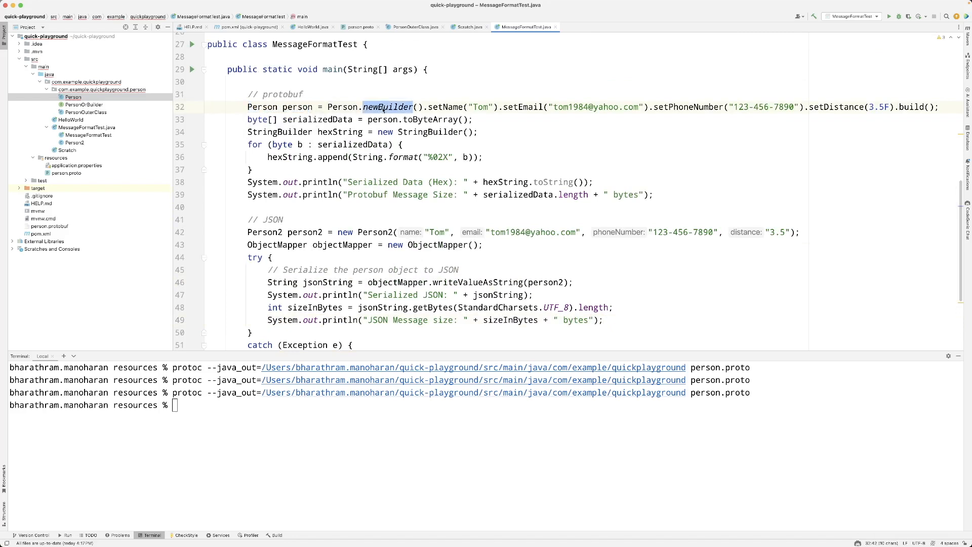
pyautogui.moveTo(388, 107)
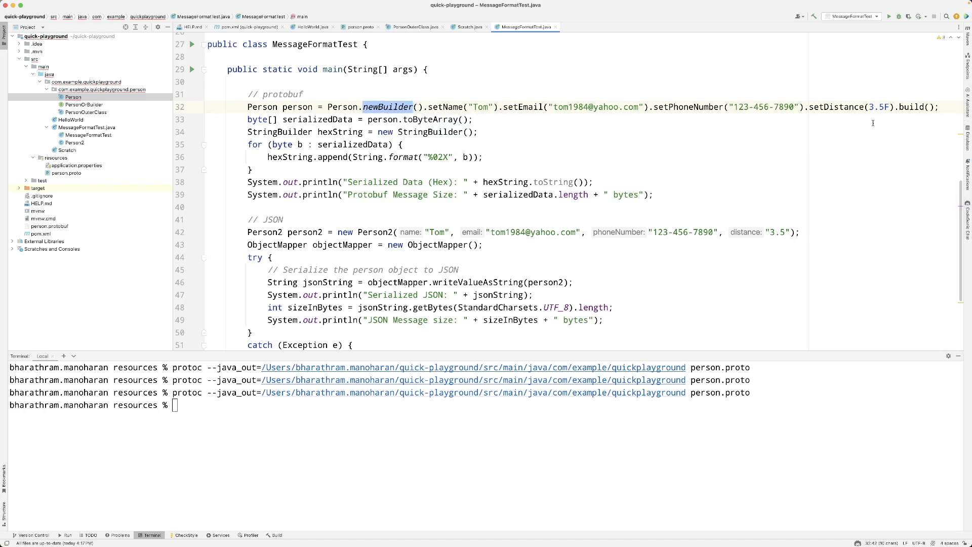
pyautogui.doubleClick(340, 107)
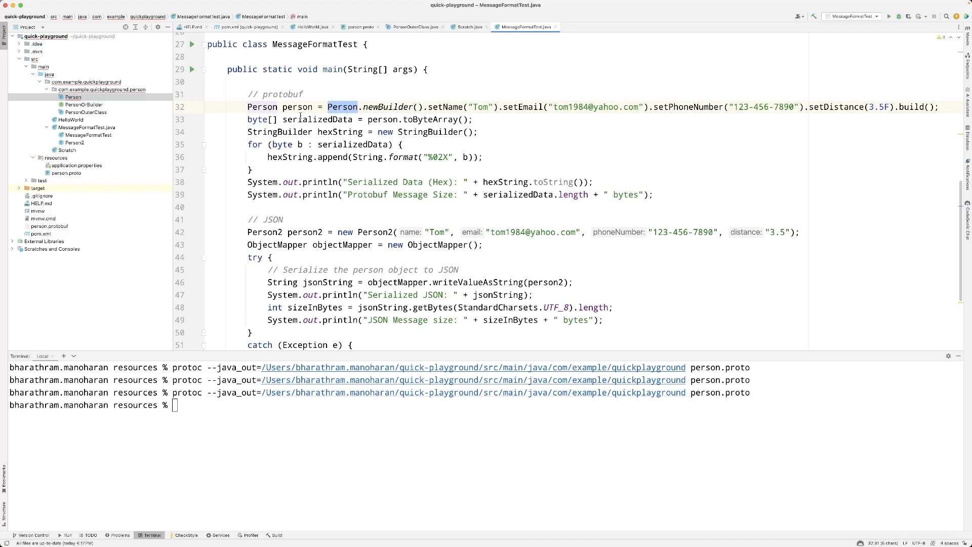
pyautogui.moveTo(342, 106)
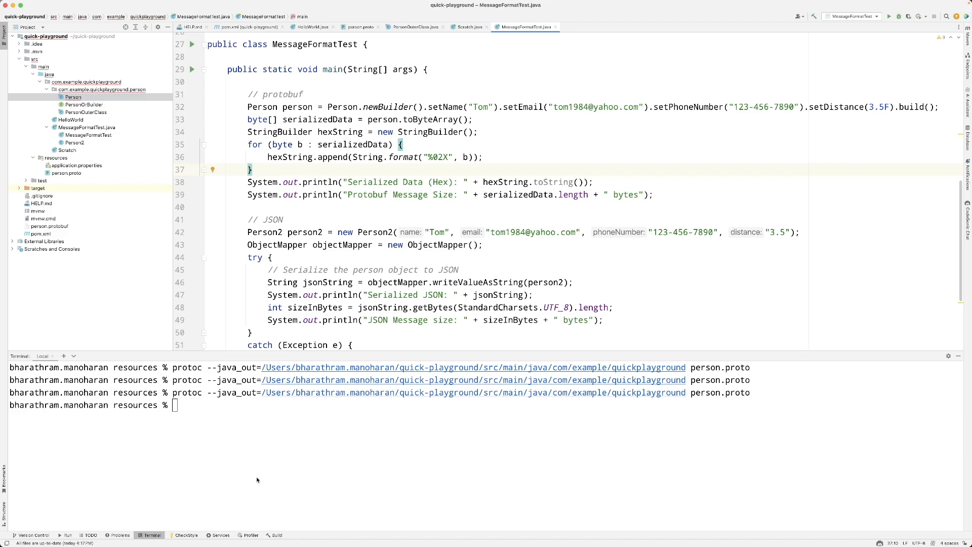
# Step: Delete the generated com.example.quickplayground.person package and confirm both deletion prompts
pyautogui.click(359, 26)
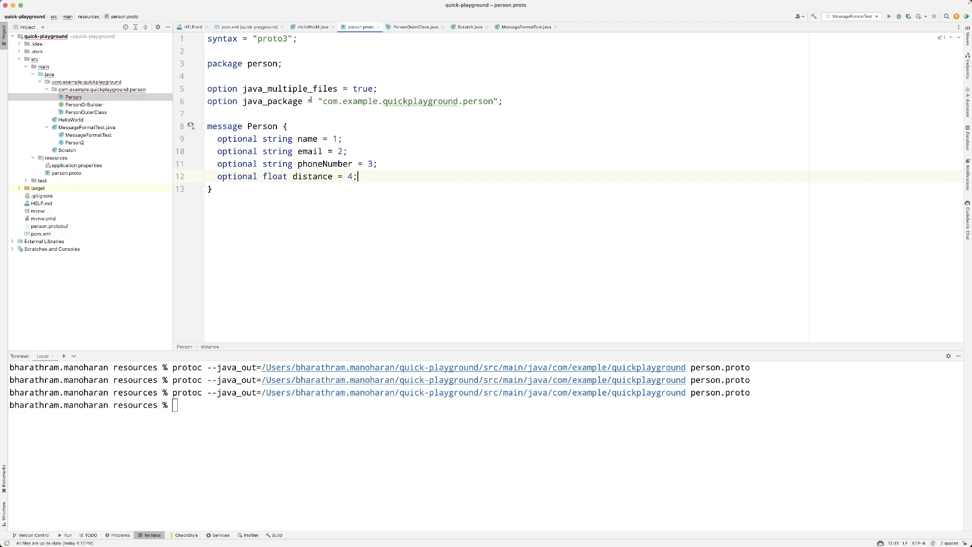
pyautogui.rightClick(102, 89)
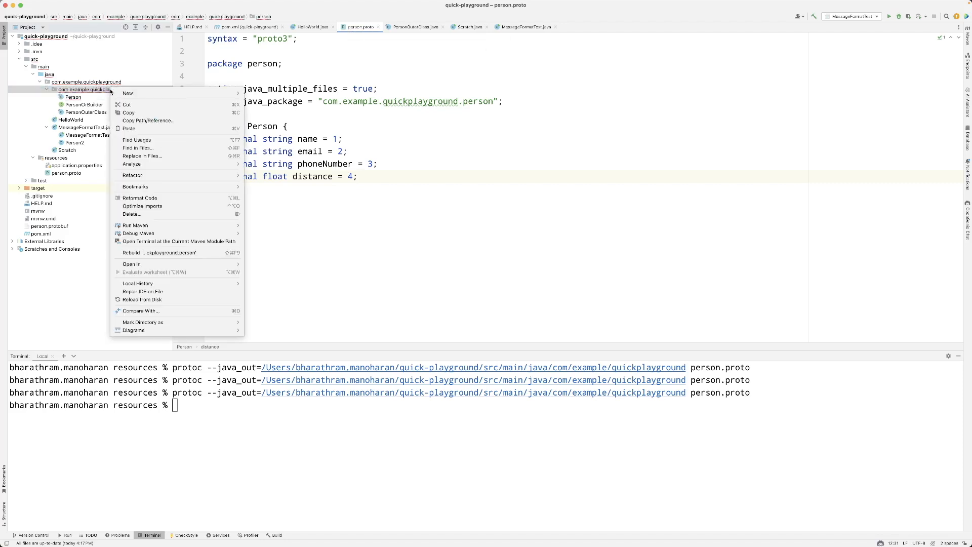
pyautogui.moveTo(130, 214)
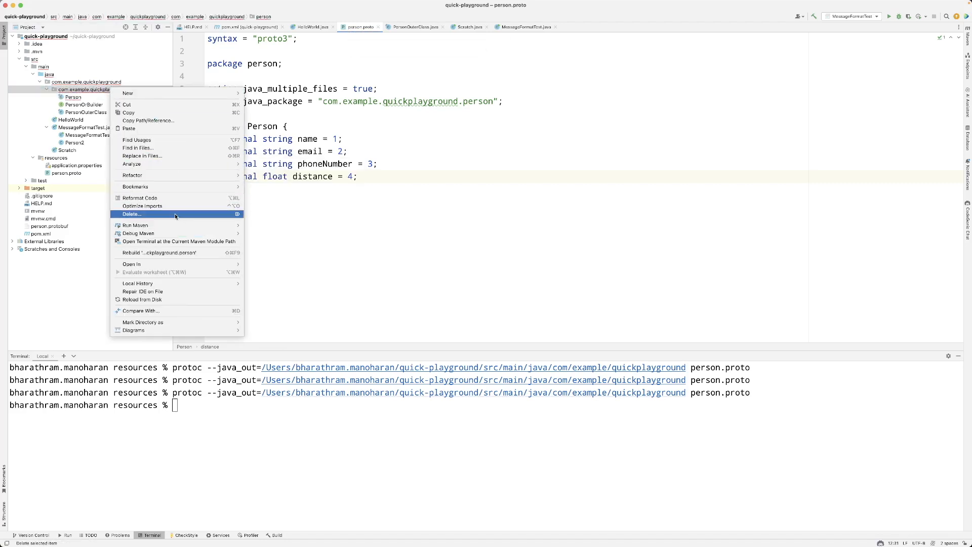
pyautogui.click(131, 214)
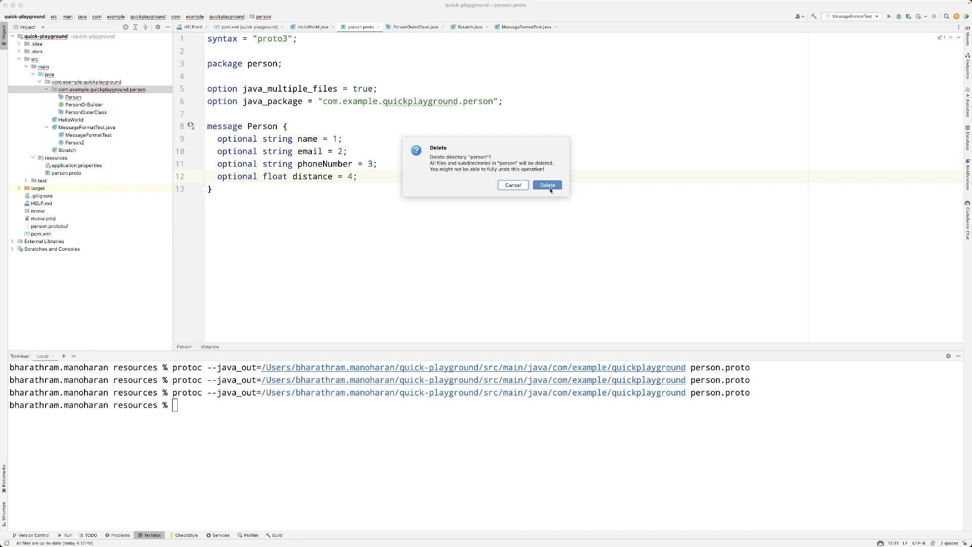
pyautogui.click(547, 185)
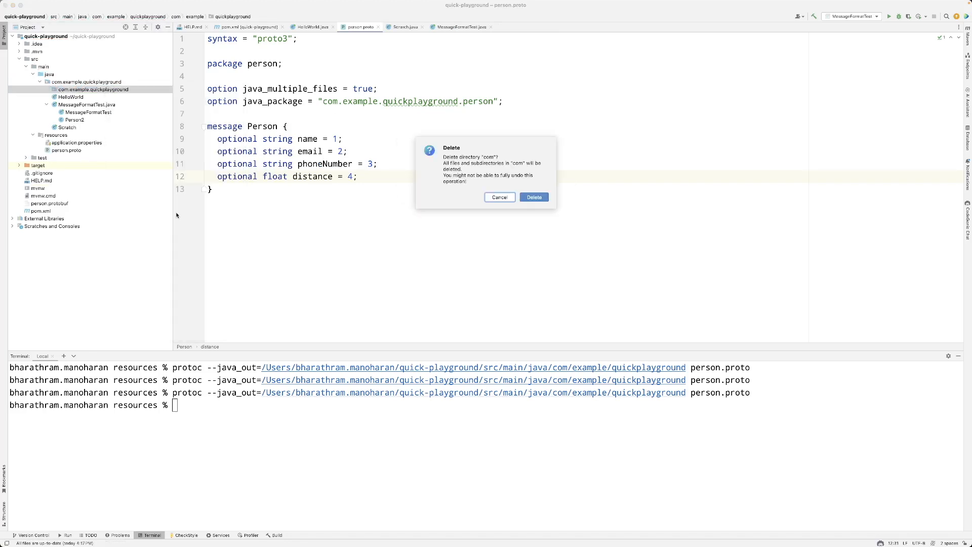
pyautogui.click(533, 197)
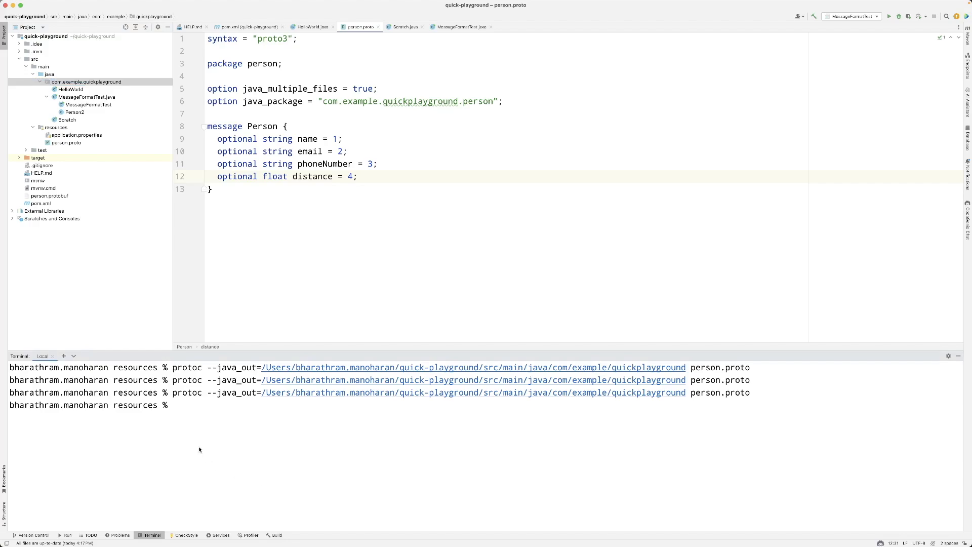
pyautogui.moveTo(351, 500)
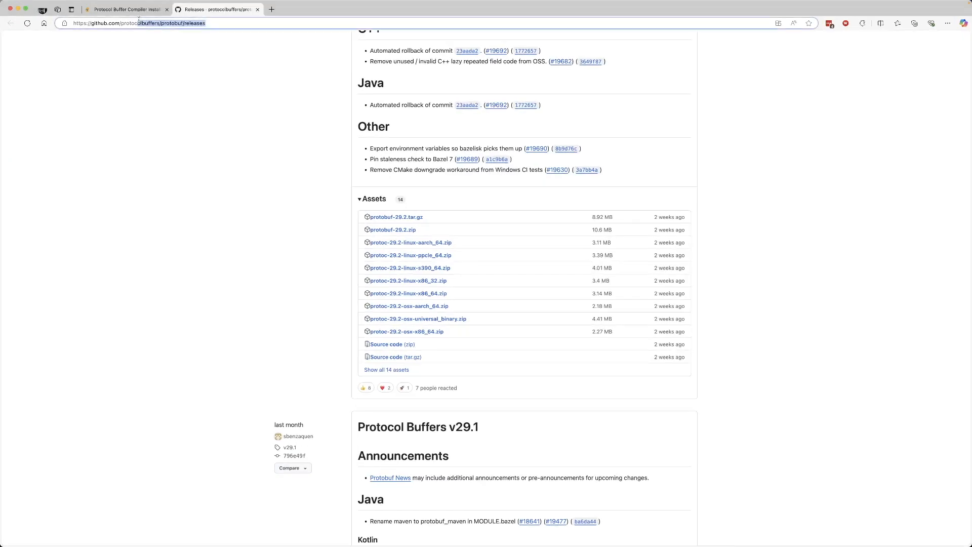
pyautogui.moveTo(406, 331)
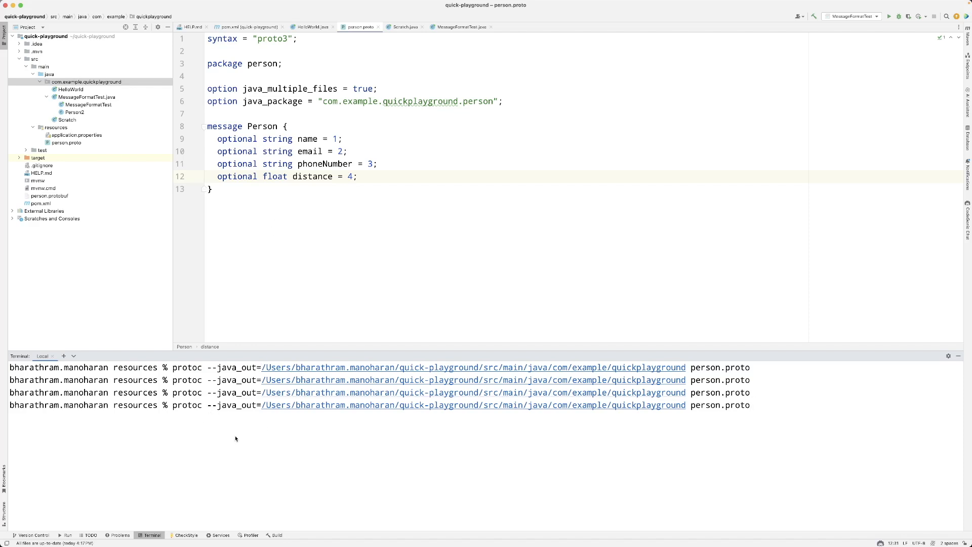
pyautogui.moveTo(805, 439)
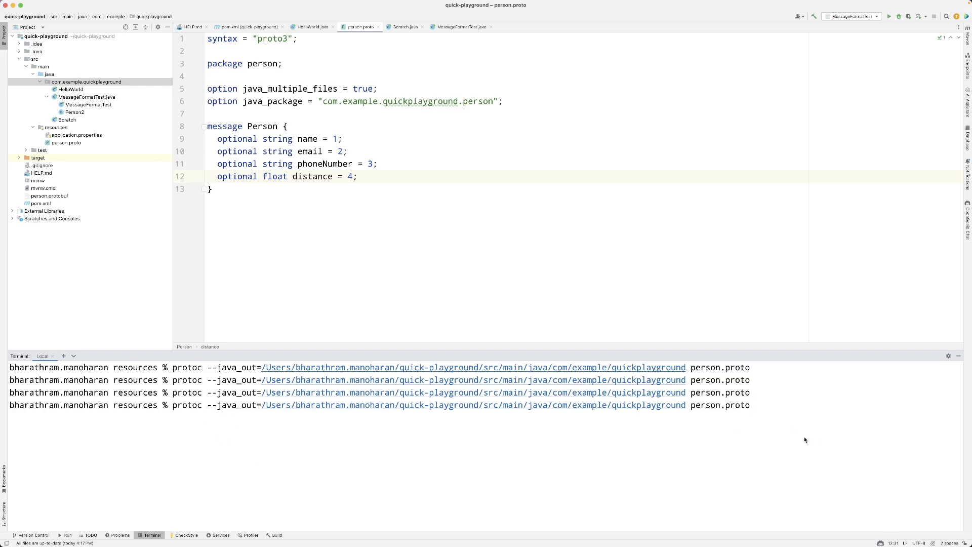
pyautogui.moveTo(741, 414)
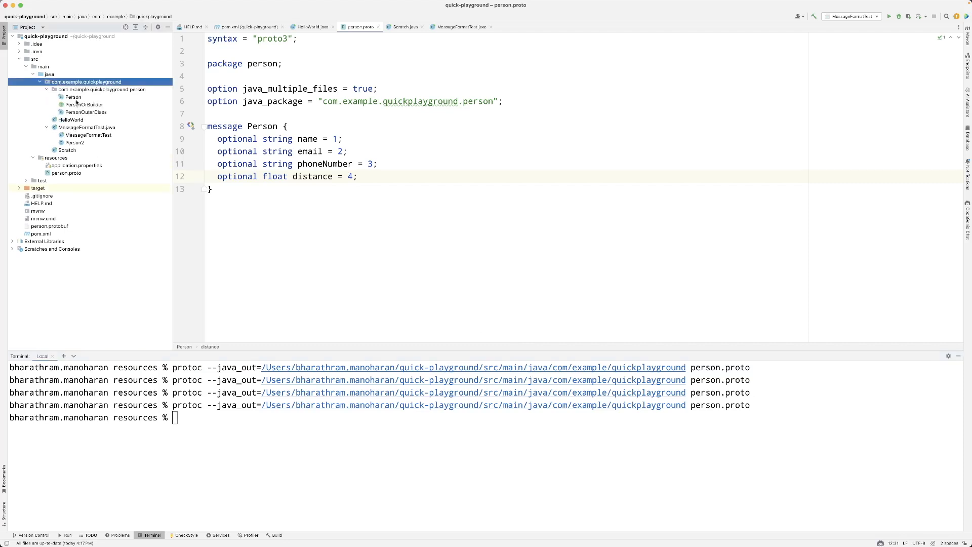
# Step: Open the regenerated Person.java, scroll through it, and return to person.proto
pyautogui.click(72, 97)
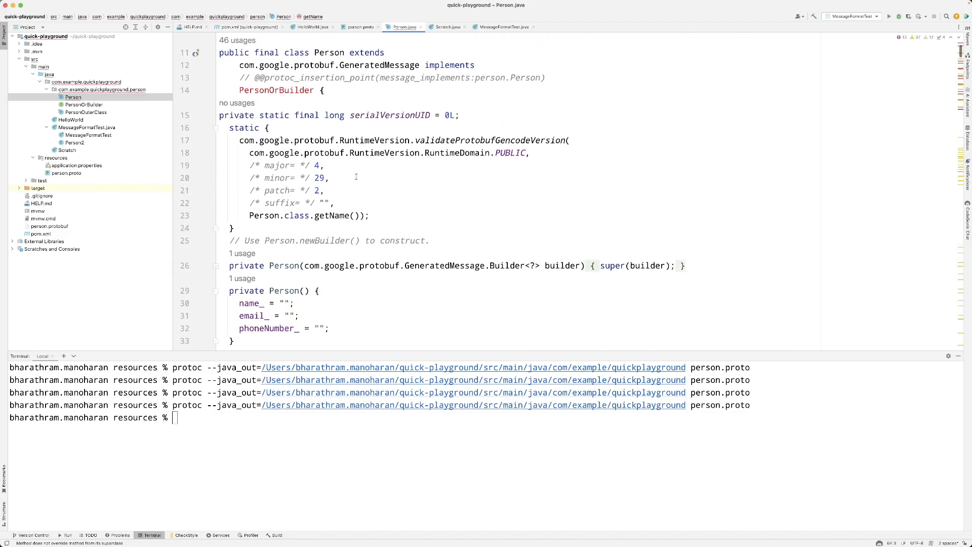
pyautogui.scroll(-3)
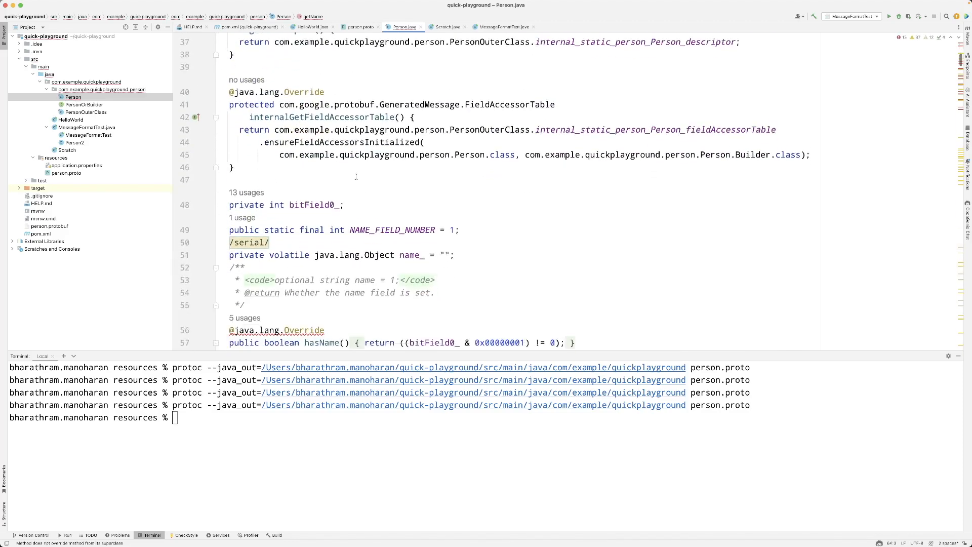
pyautogui.scroll(-3)
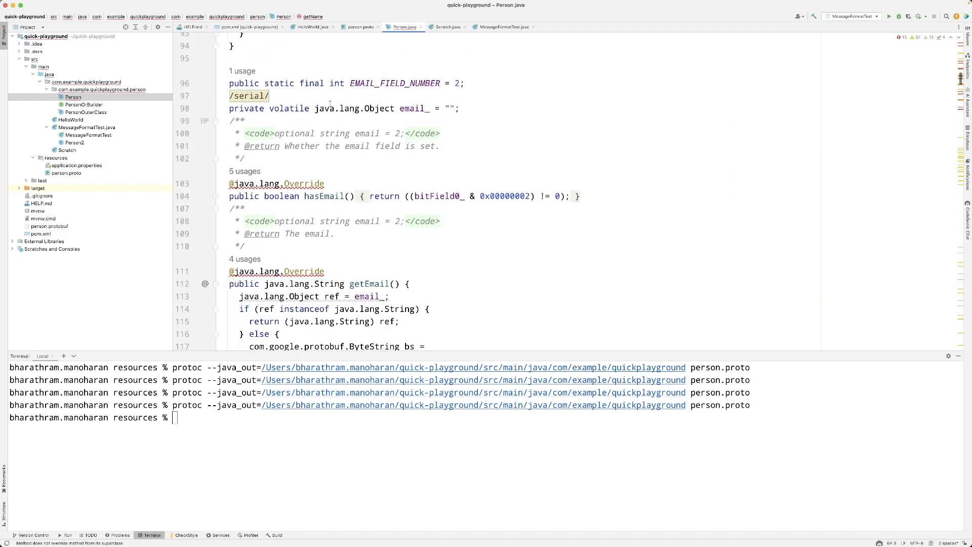
pyautogui.click(358, 27)
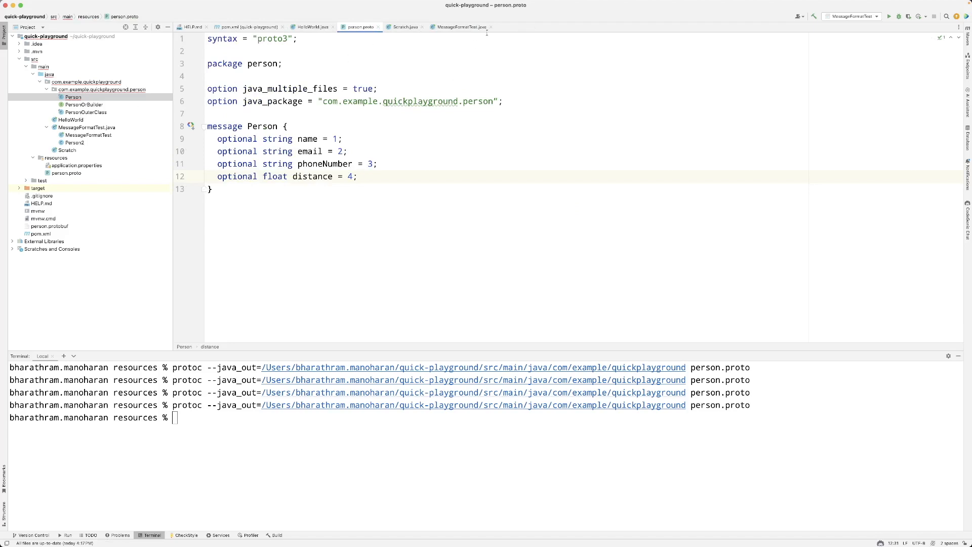
# Step: Highlight serializedData usages in MessageFormatTest.java and scroll through the main method
pyautogui.click(460, 27)
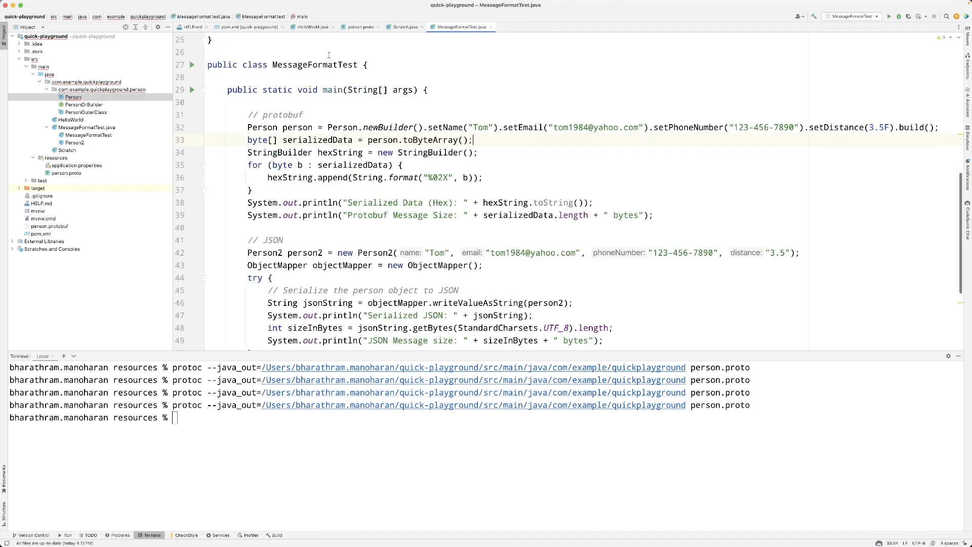
pyautogui.moveTo(359, 27)
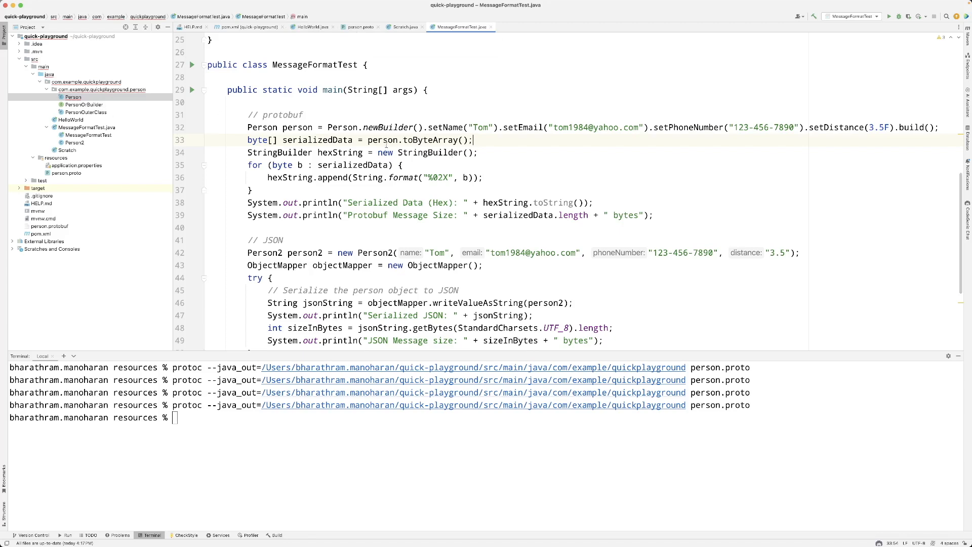
pyautogui.moveTo(394, 159)
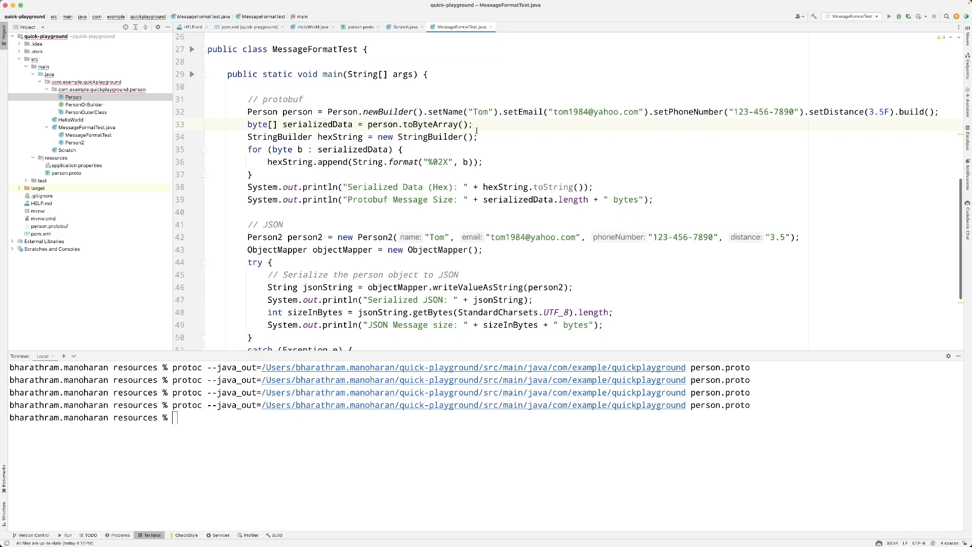
pyautogui.doubleClick(317, 124)
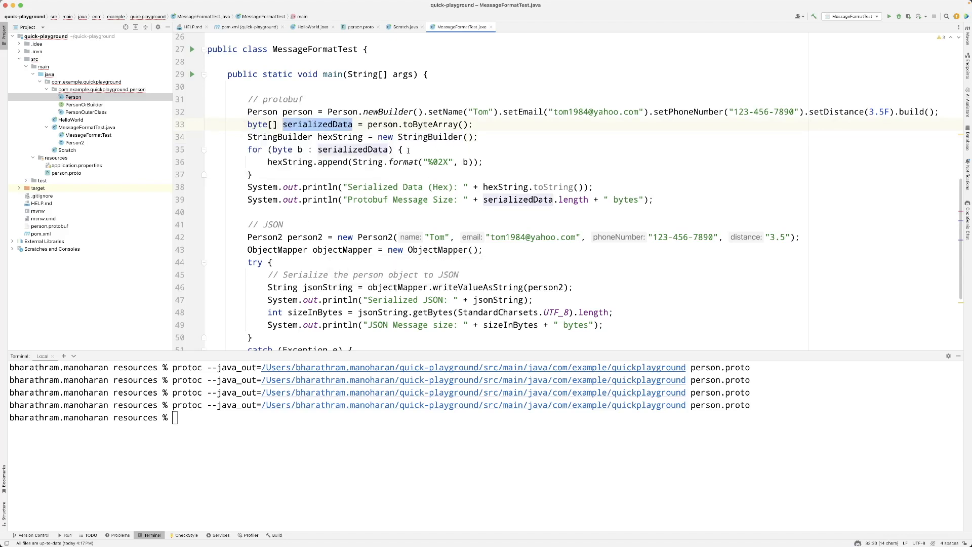
pyautogui.click(473, 124)
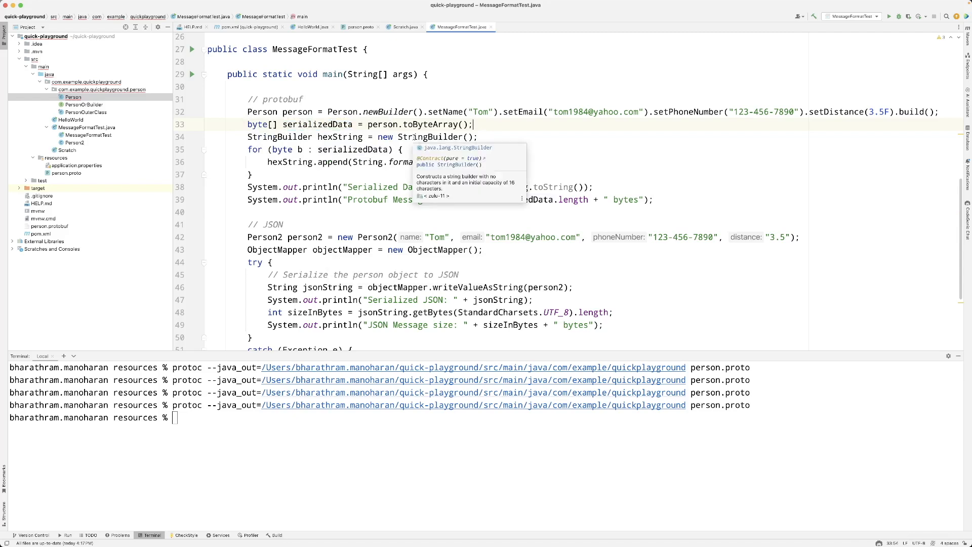
pyautogui.scroll(-3)
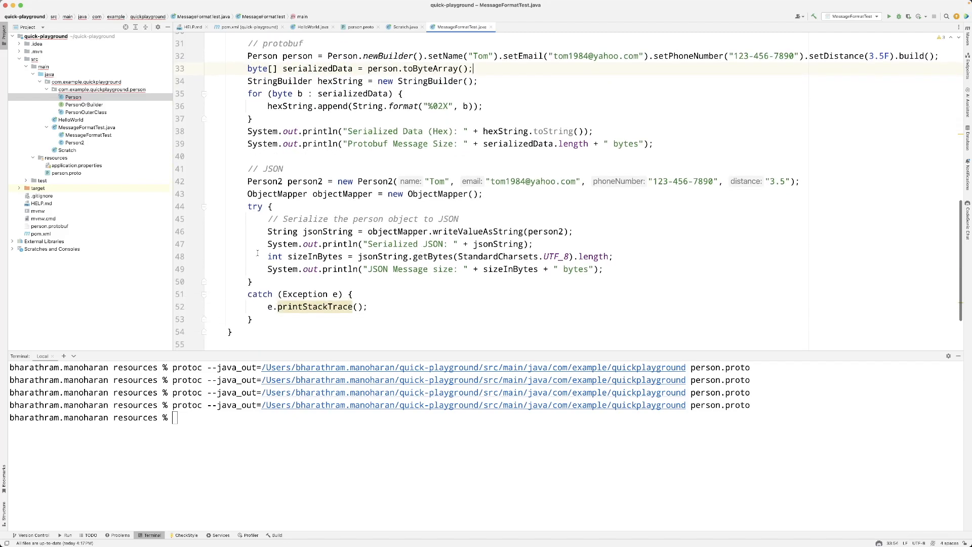
pyautogui.doubleClick(284, 231)
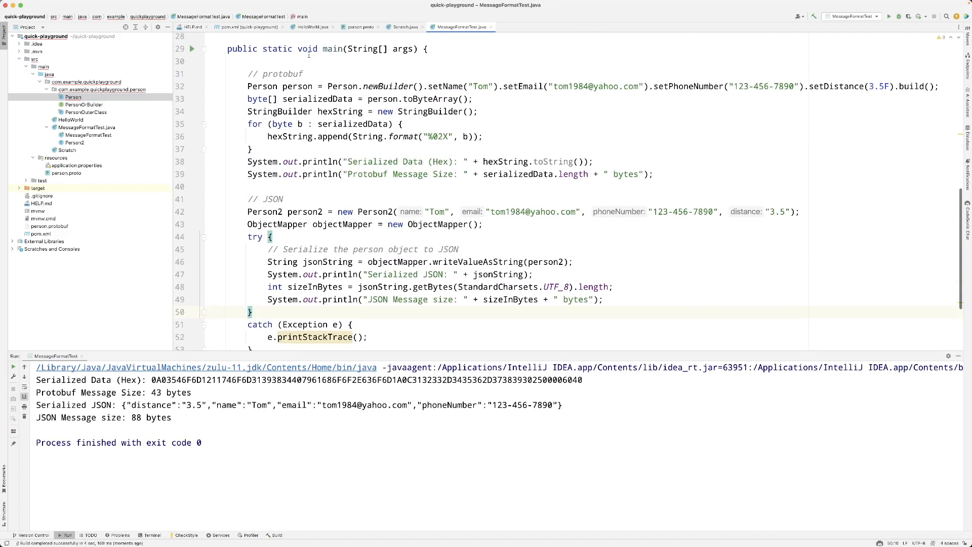
pyautogui.scroll(-3)
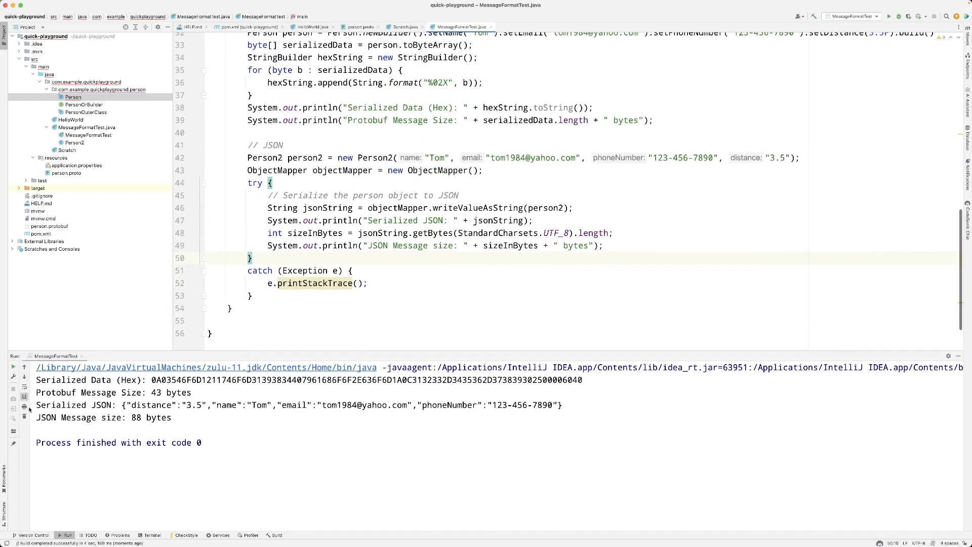
pyautogui.scroll(3)
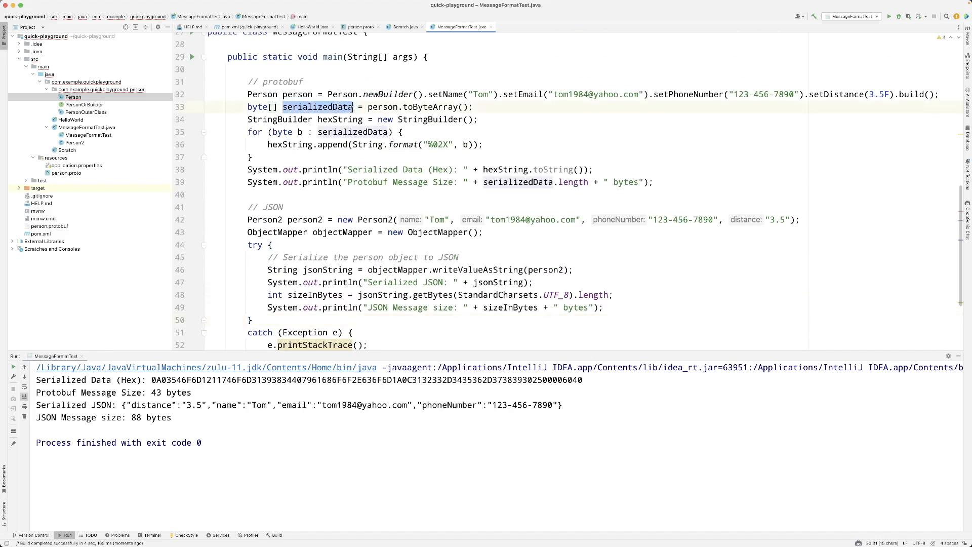
pyautogui.click(474, 107)
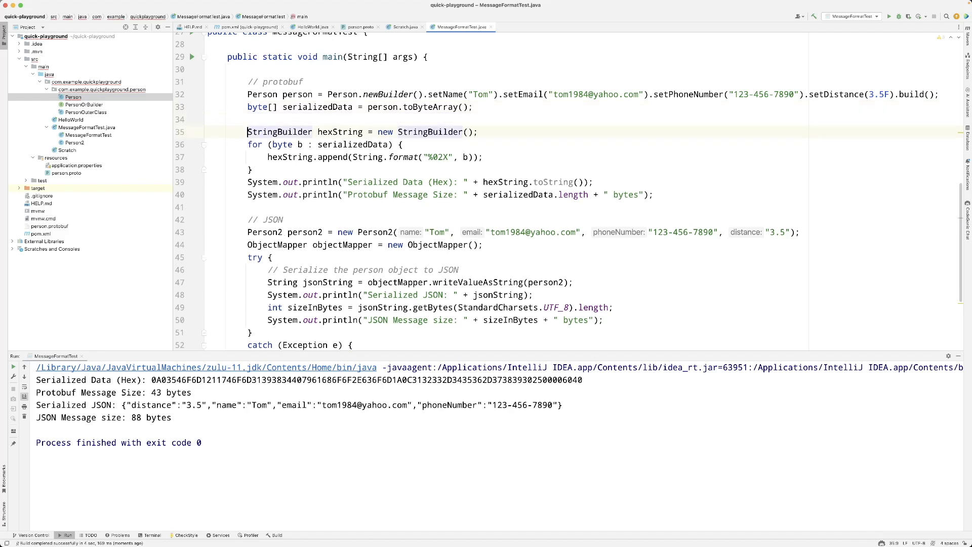
pyautogui.moveTo(279, 132)
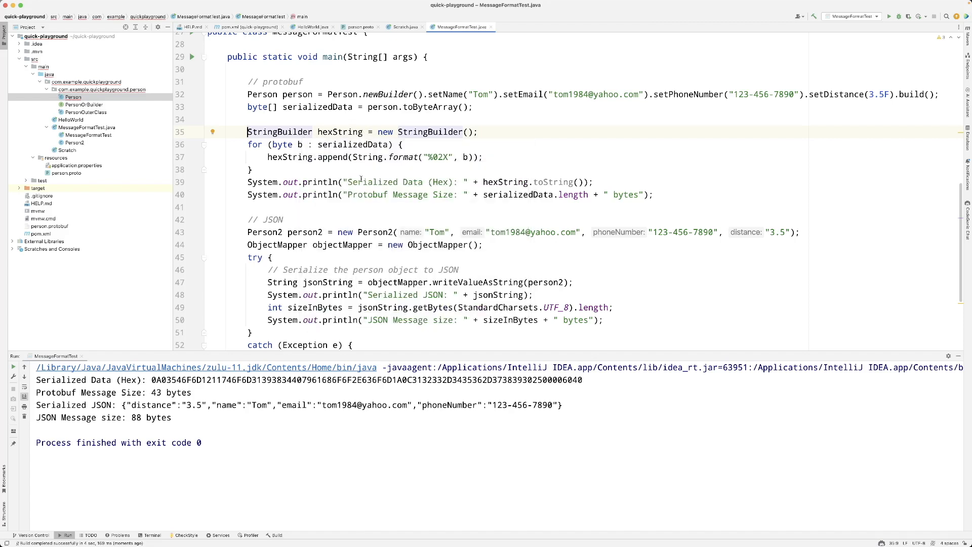
pyautogui.moveTo(152, 379); pyautogui.dragTo(383, 380)
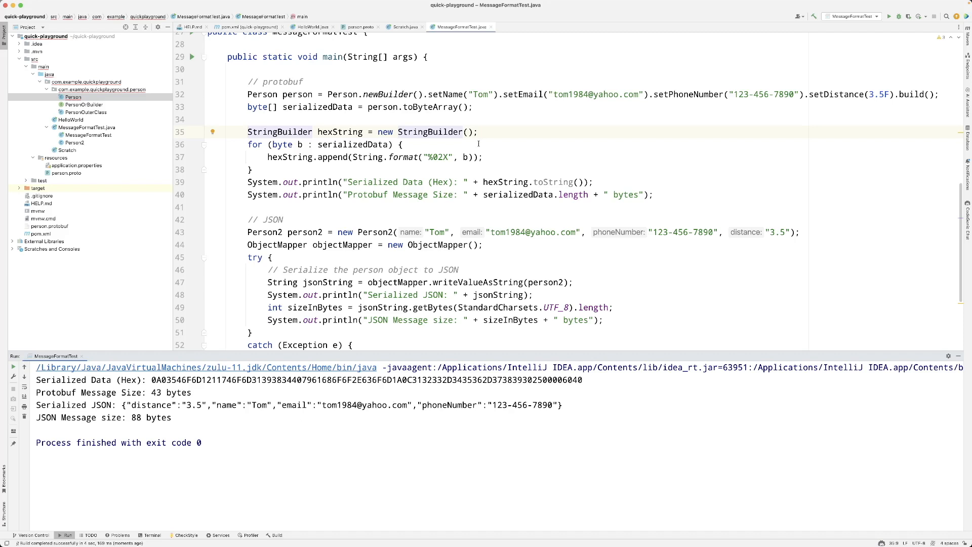
pyautogui.moveTo(339, 131)
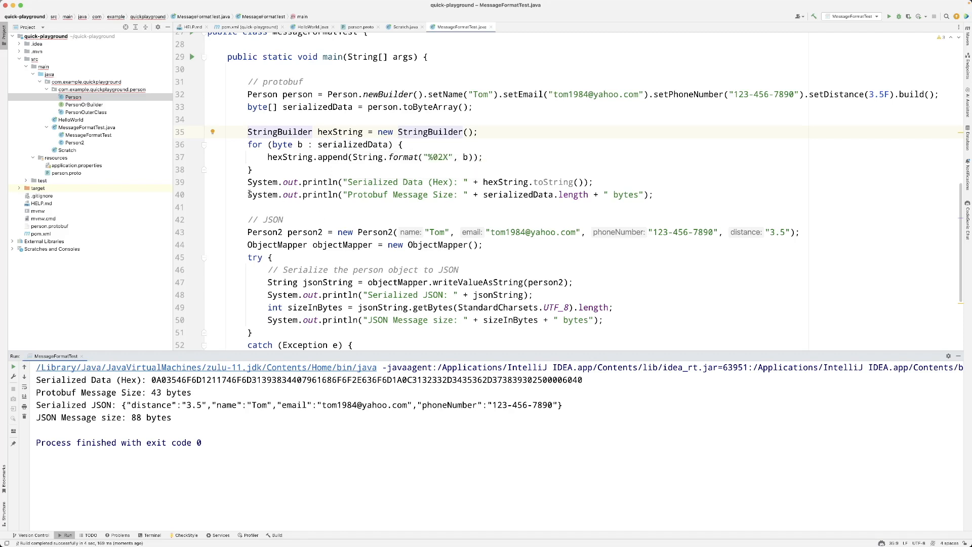
pyautogui.moveTo(248, 182); pyautogui.dragTo(653, 194)
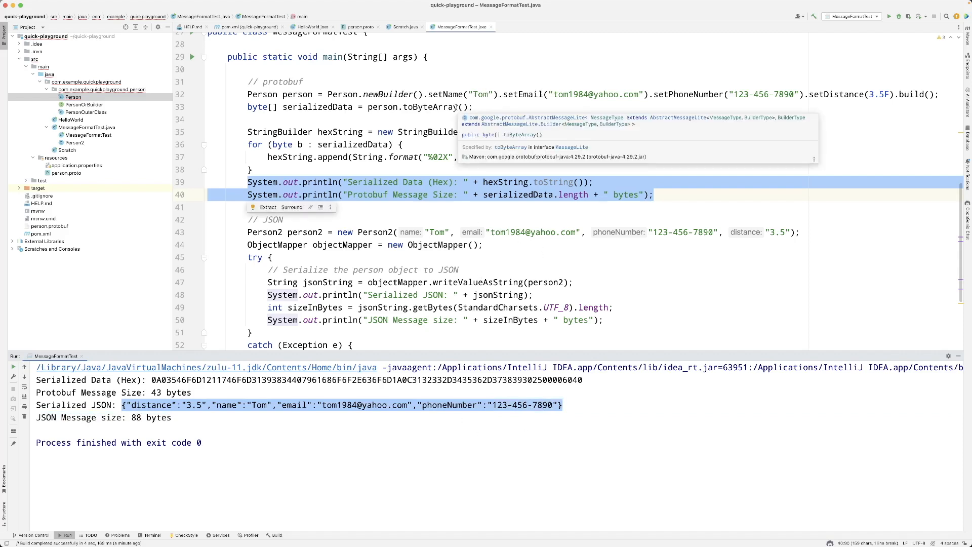
pyautogui.moveTo(717, 295)
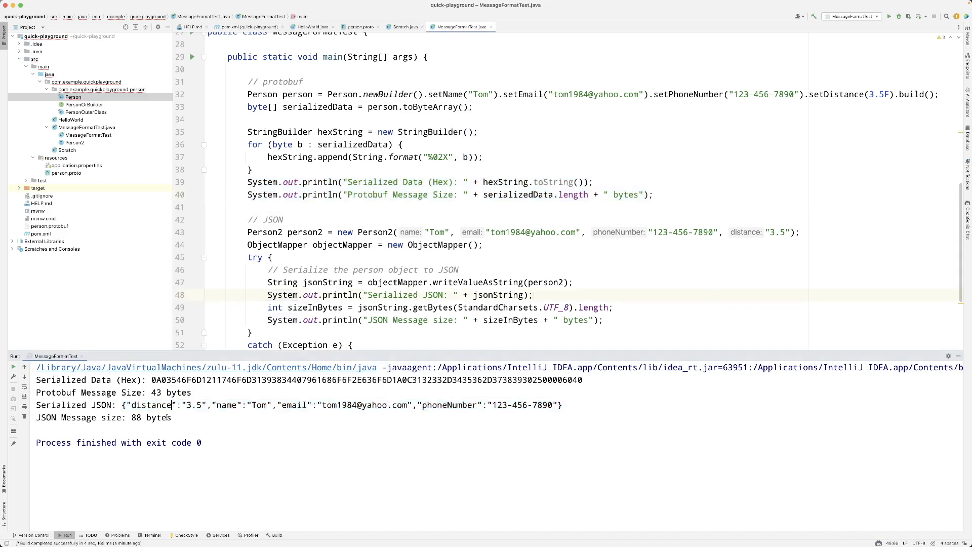
pyautogui.doubleClick(159, 417)
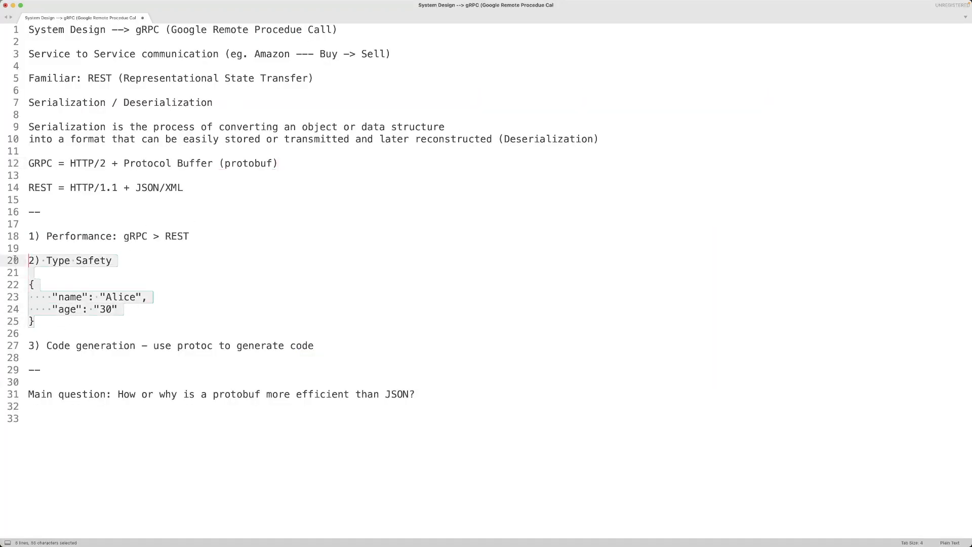
# Step: Highlight the name/age JSON example and its quoted age "30" entry in the notes
pyautogui.click(114, 260)
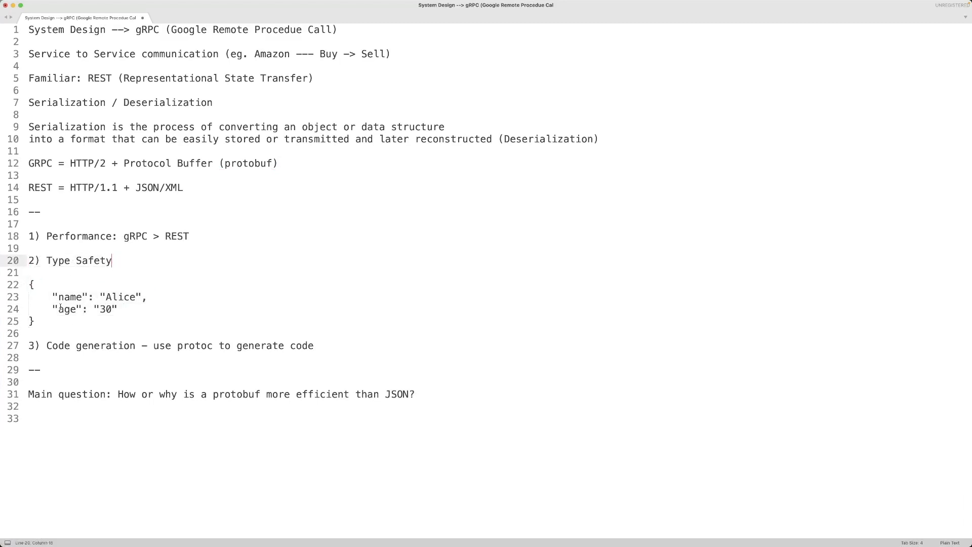
pyautogui.moveTo(31, 285); pyautogui.dragTo(34, 321)
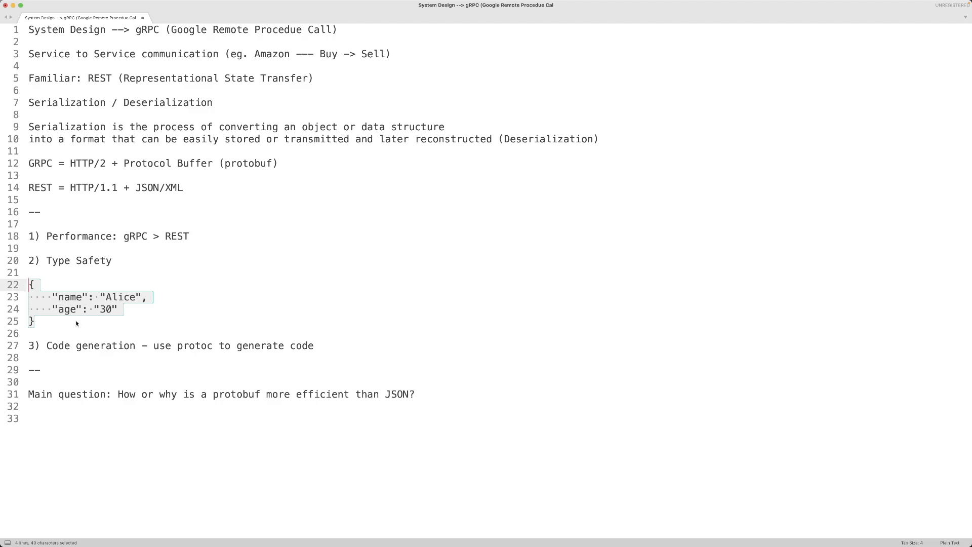
pyautogui.click(36, 321)
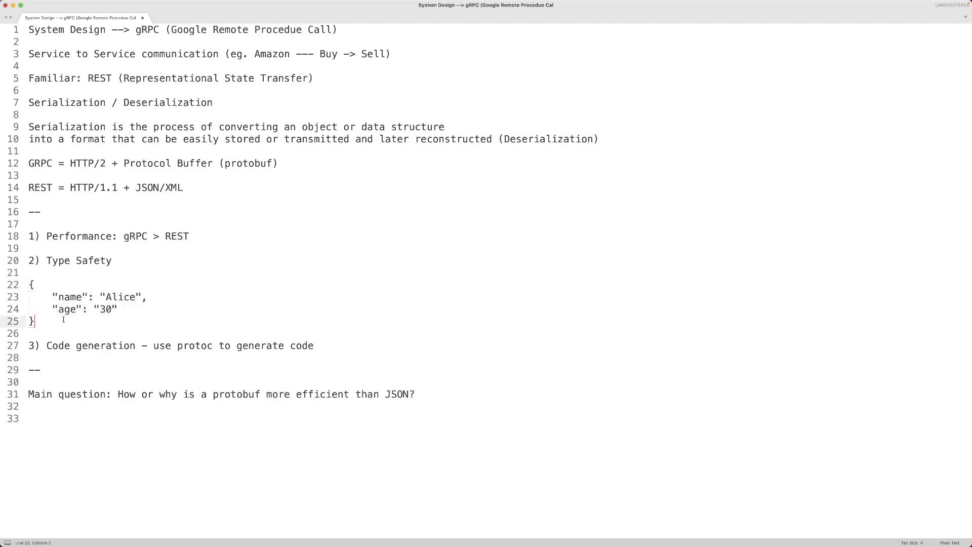
pyautogui.moveTo(53, 309); pyautogui.dragTo(115, 310)
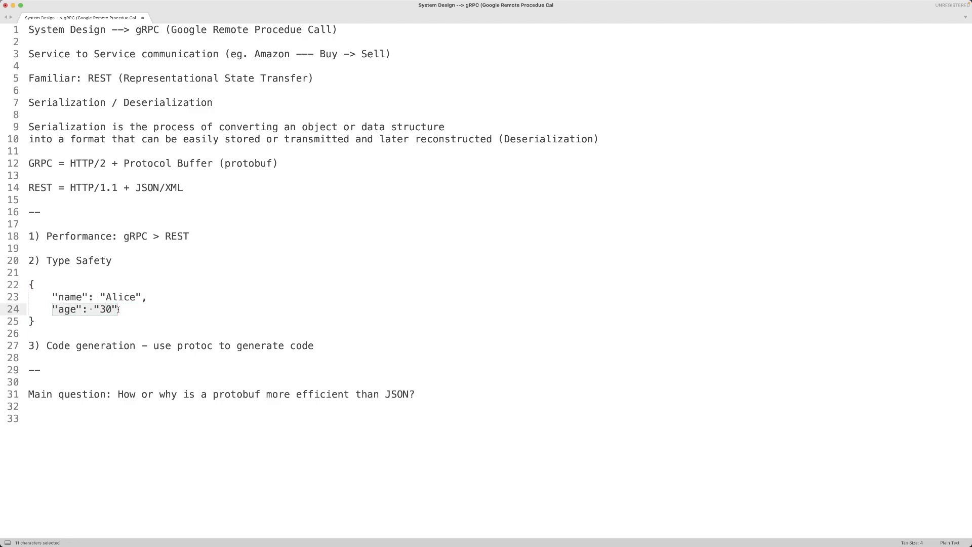
pyautogui.click(116, 309)
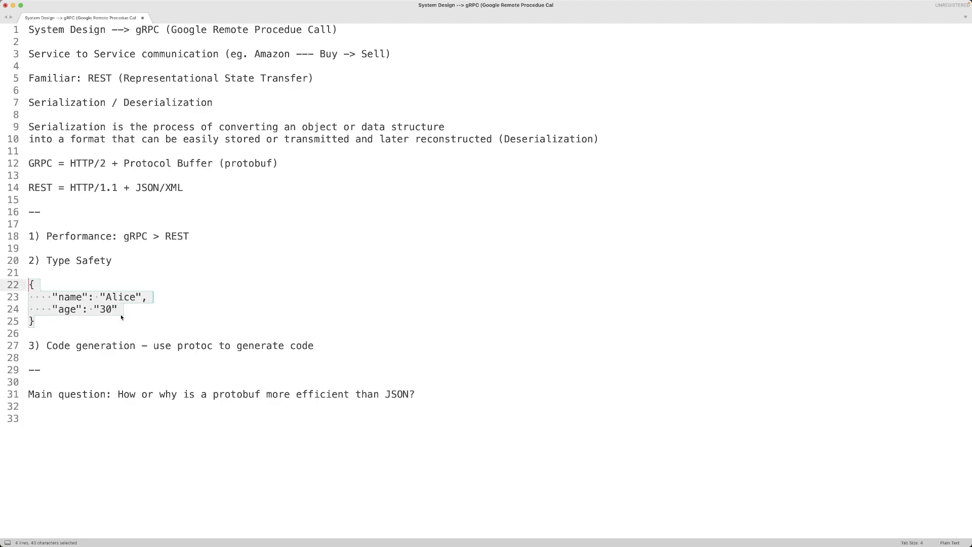
pyautogui.moveTo(109, 318)
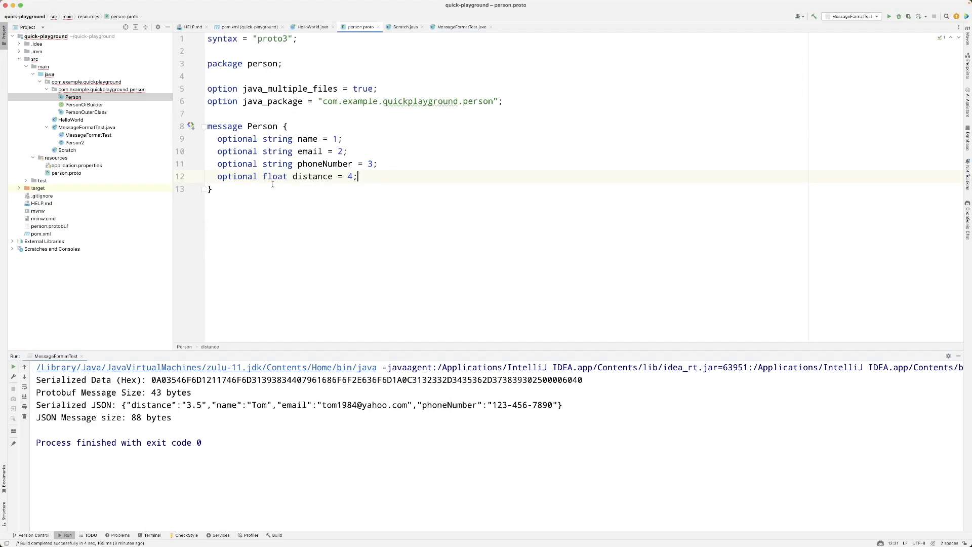
# Step: Show the MessageFormatTest.java tab, then switch back to the person.proto tab
pyautogui.click(460, 27)
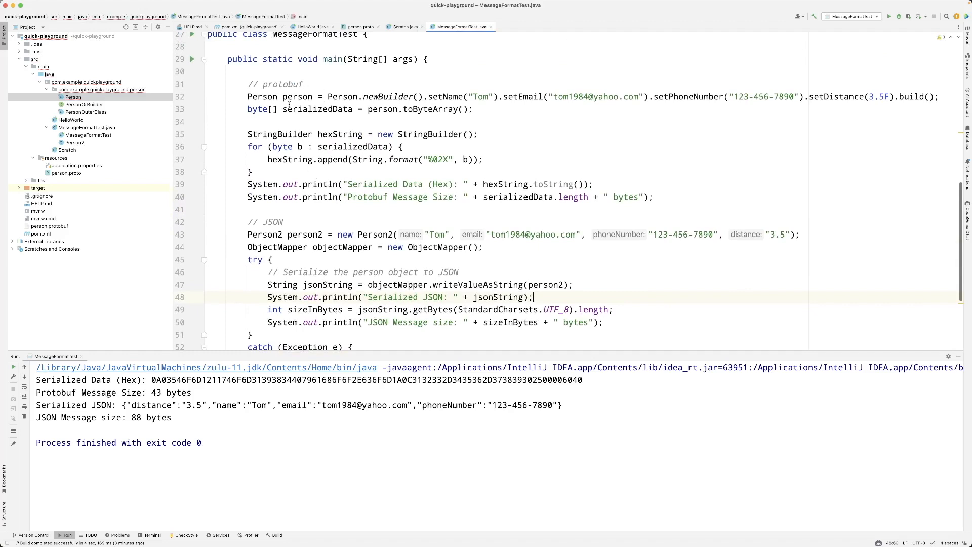
pyautogui.click(359, 27)
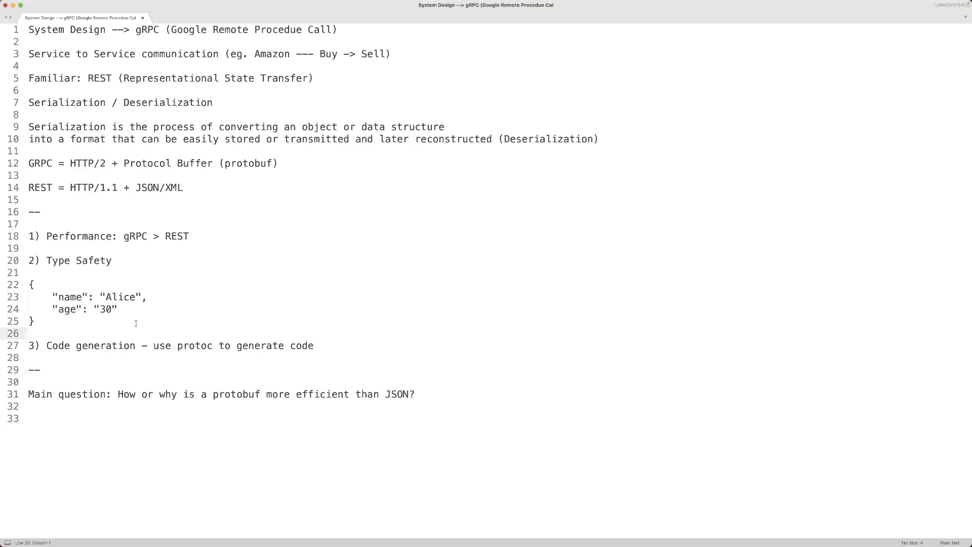
# Step: Double-click in the Type Safety notes near the JSON age example
pyautogui.doubleClick(104, 309)
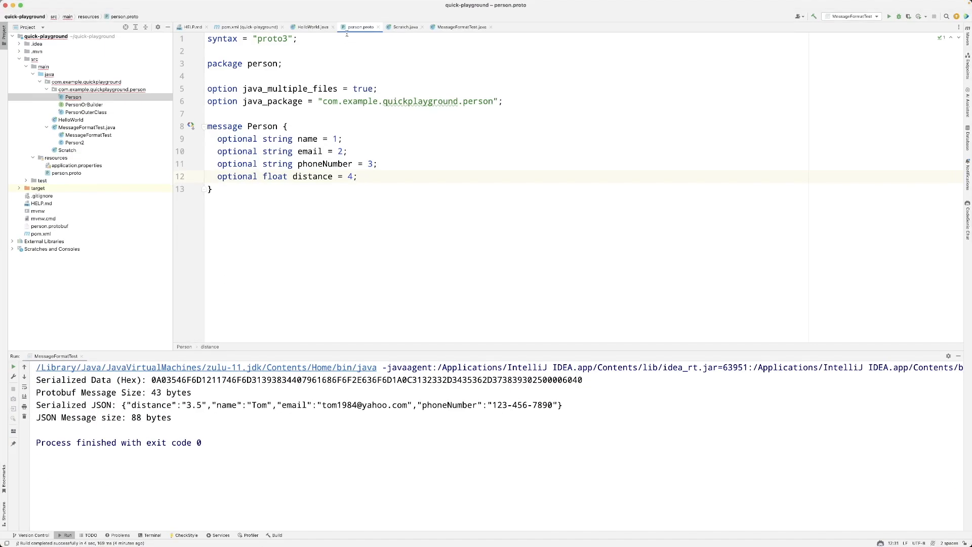
pyautogui.moveTo(373, 240)
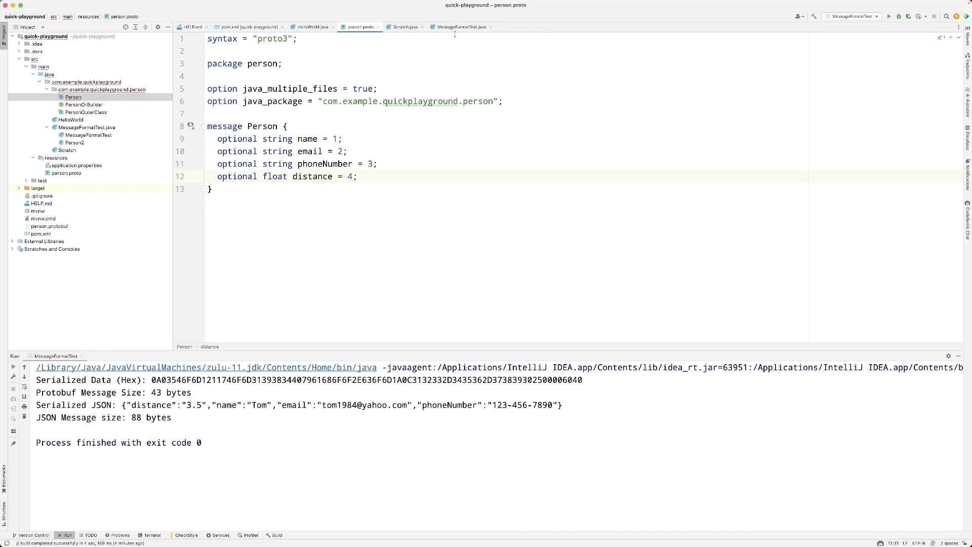
pyautogui.moveTo(461, 27)
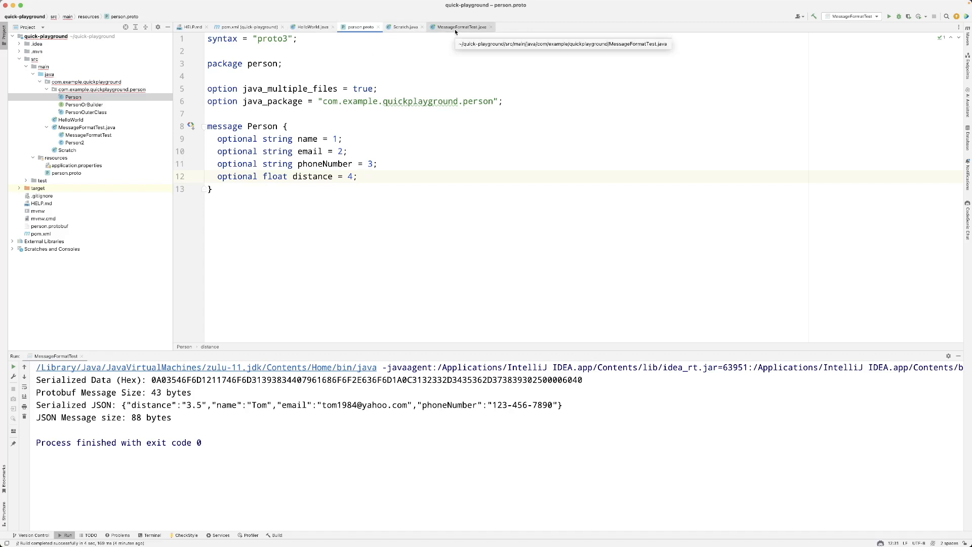
# Step: Switch from person.proto to the MessageFormatTest.java editor tab
pyautogui.click(459, 27)
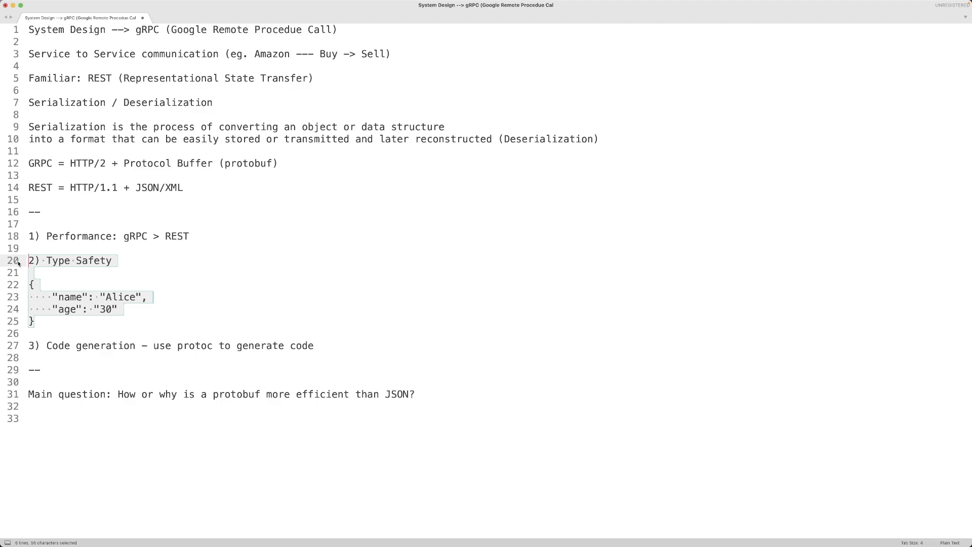
pyautogui.moveTo(787, 84)
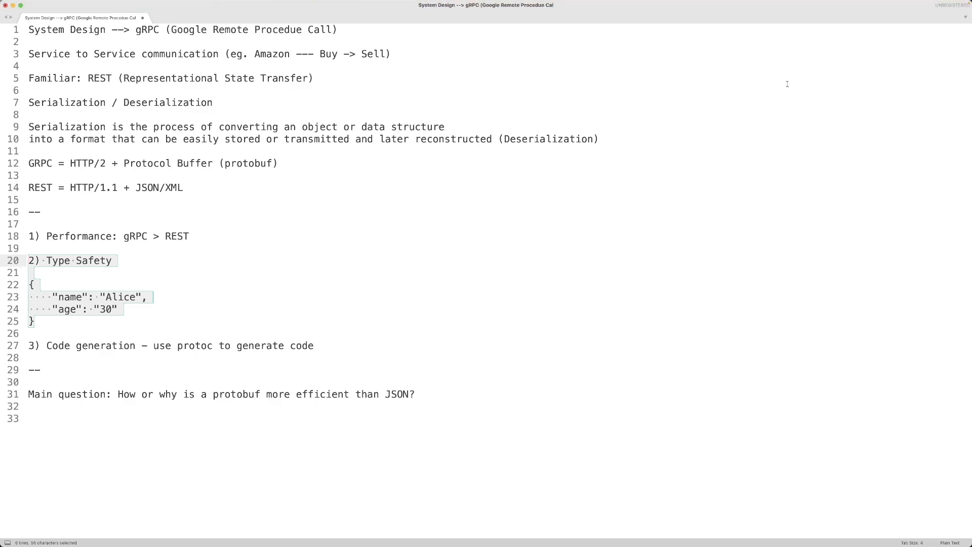